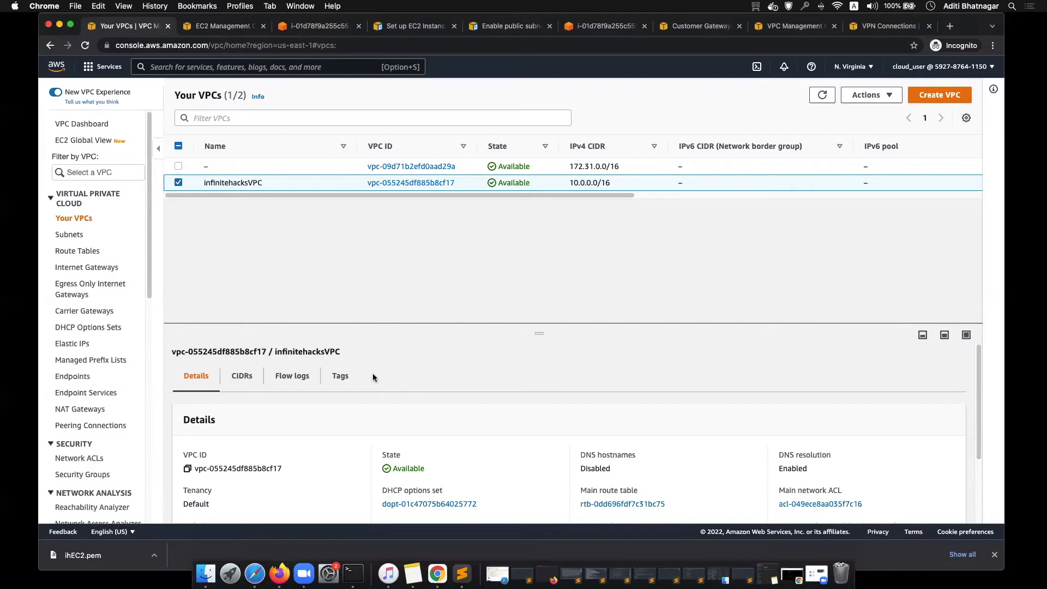
- Review the infinitehacksVPC network ACL acl-049ece8aa035f7c16, checking outbound then inbound rules
scroll(down, 3)
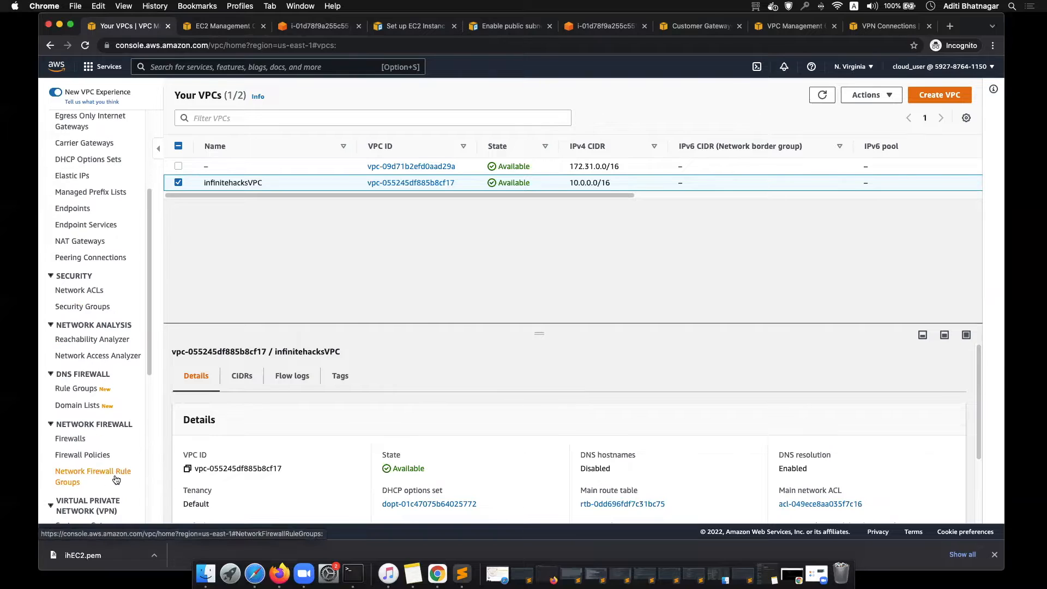
mouse_move(82, 305)
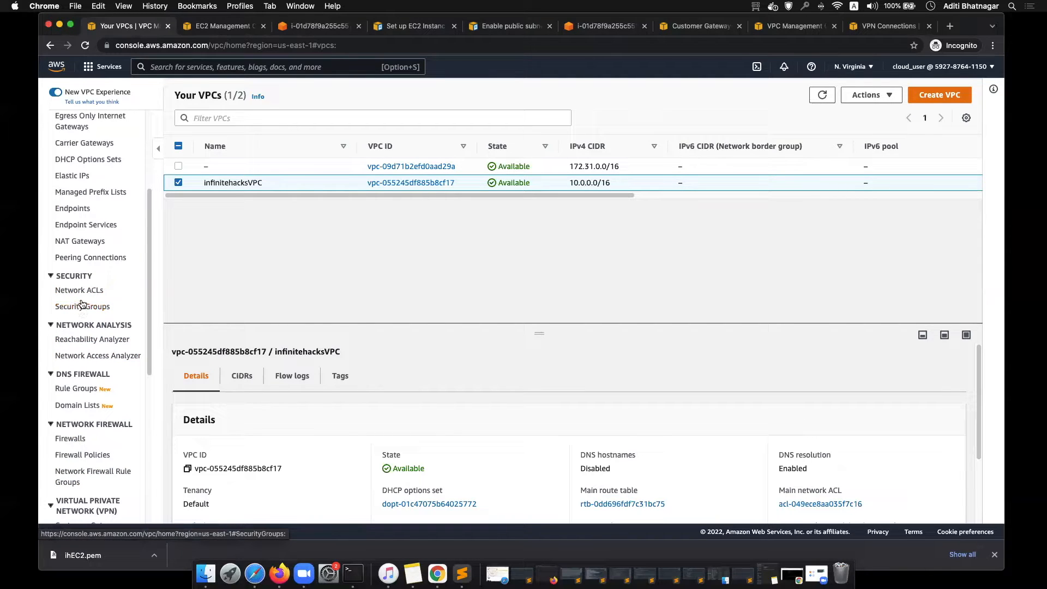
click(79, 290)
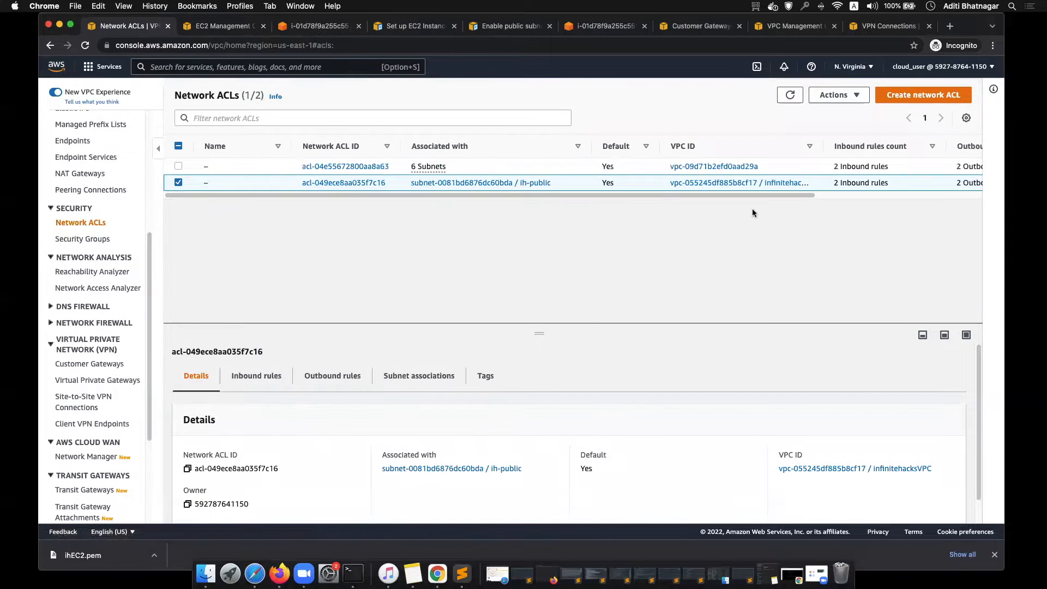
mouse_move(344, 182)
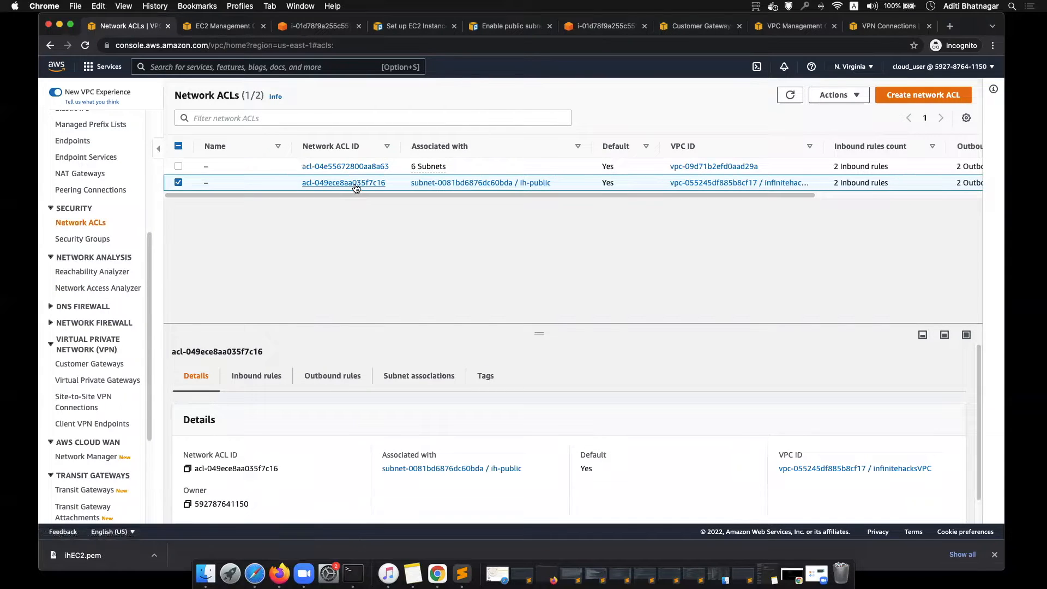
click(343, 182)
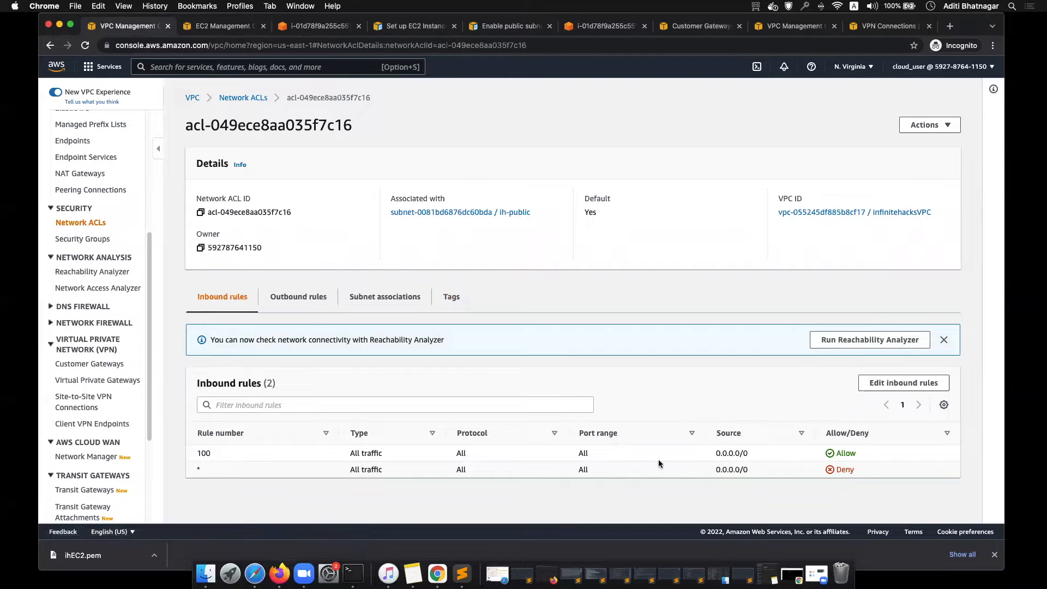
click(298, 297)
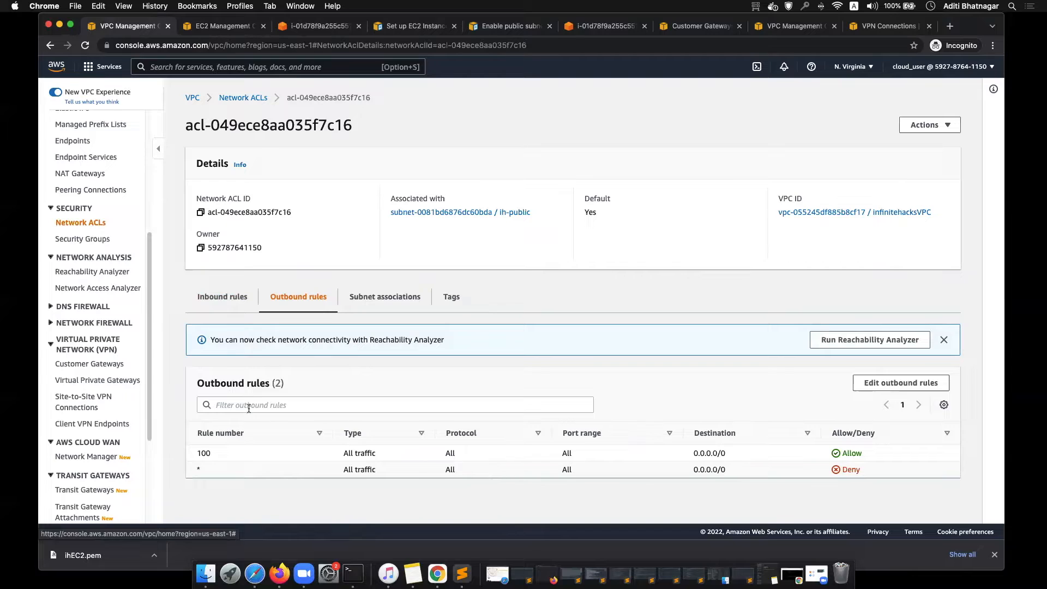
click(222, 297)
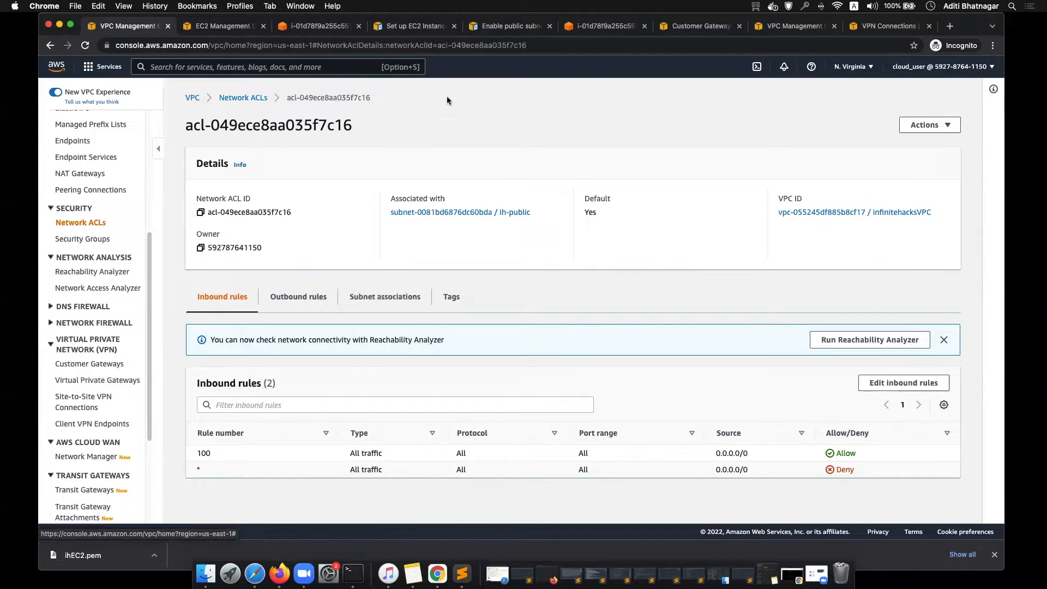
- Navigate from EC2 Instances to the running instance's launch-wizard-1 security group details
click(222, 26)
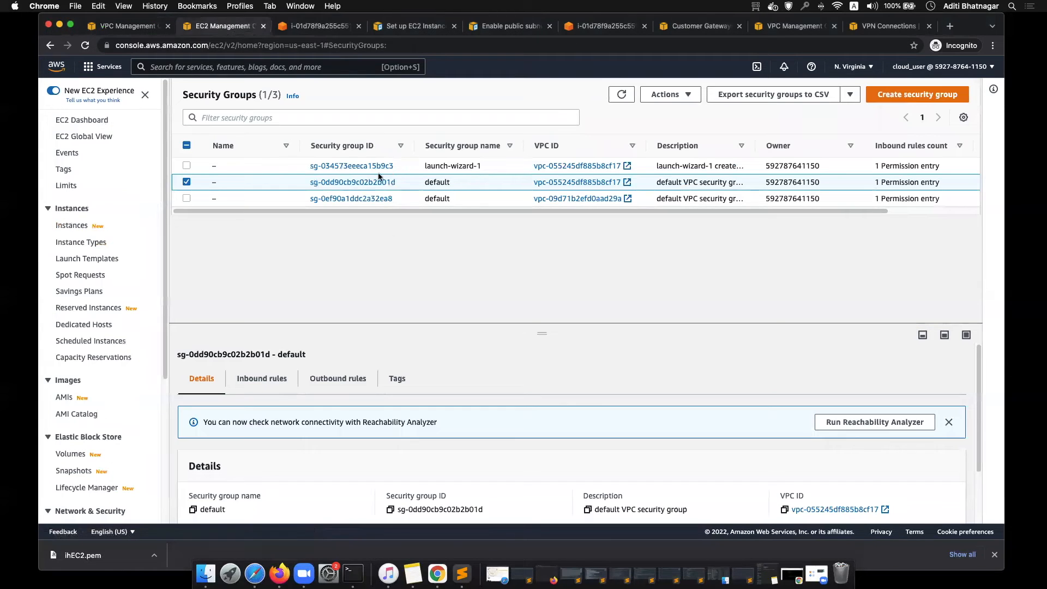
click(82, 120)
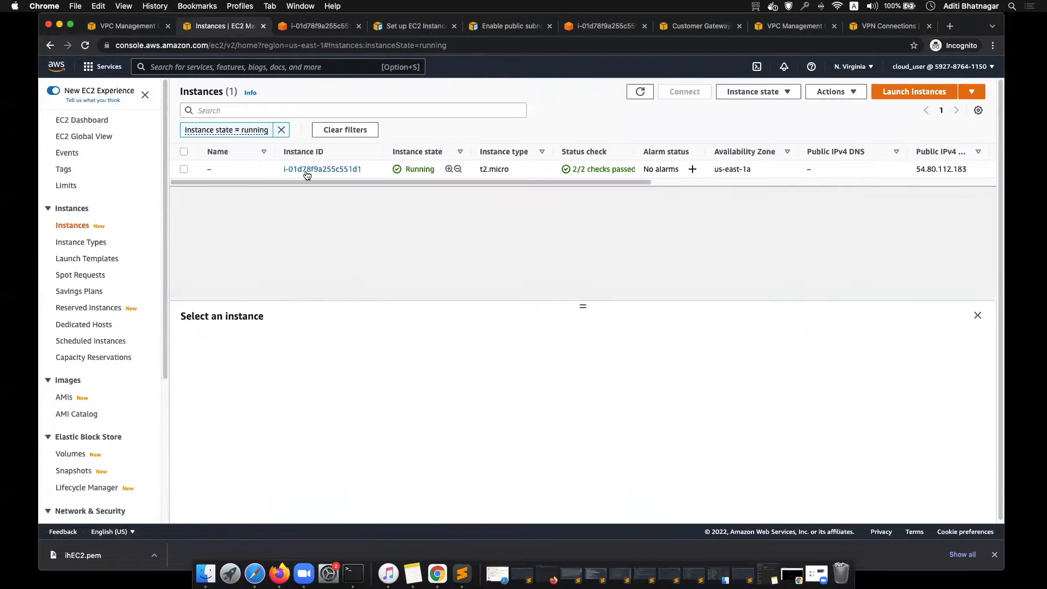
click(321, 169)
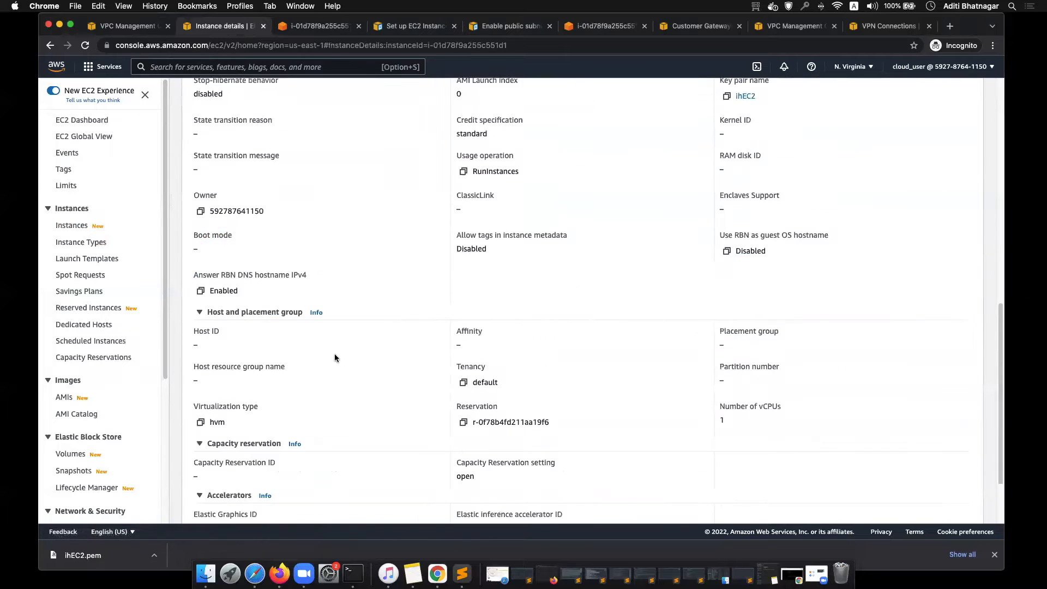
scroll(up, 3)
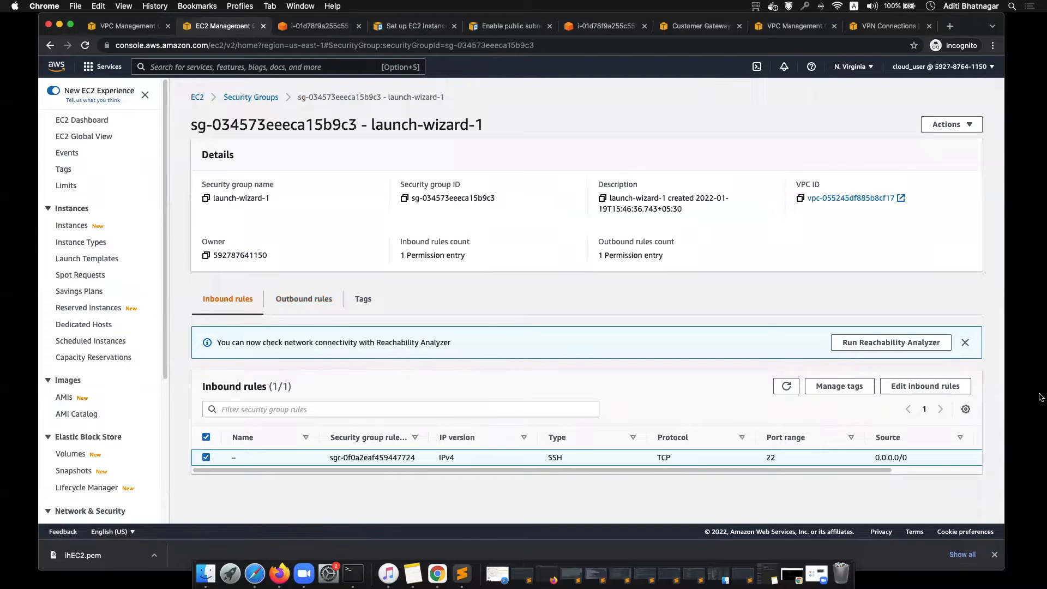
- Add an inbound rule allowing All ICMP - IPv4 from Anywhere-IPv4 to launch-wizard-1 and save
click(925, 386)
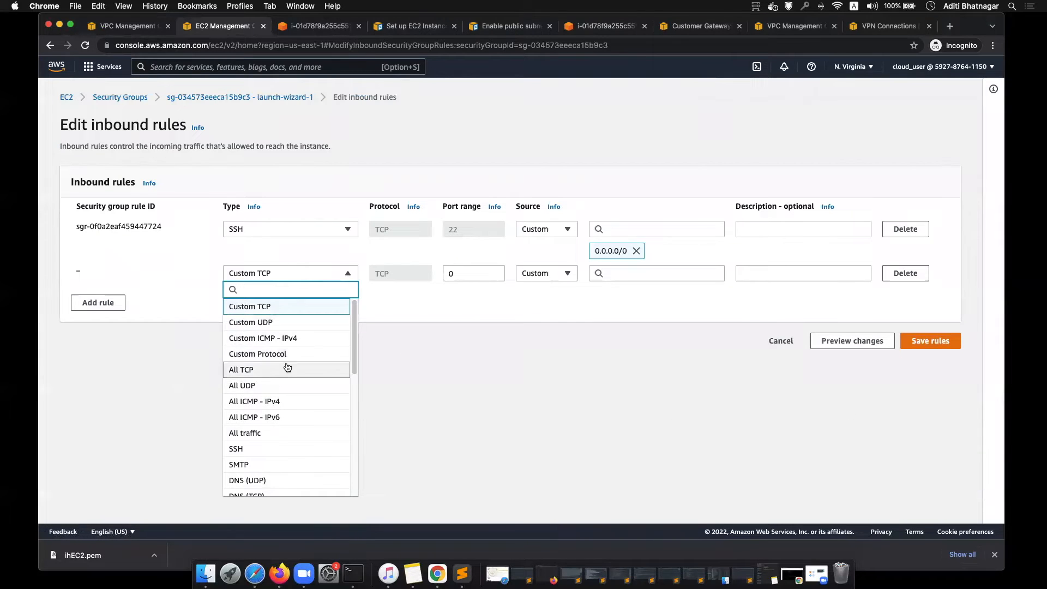
click(254, 400)
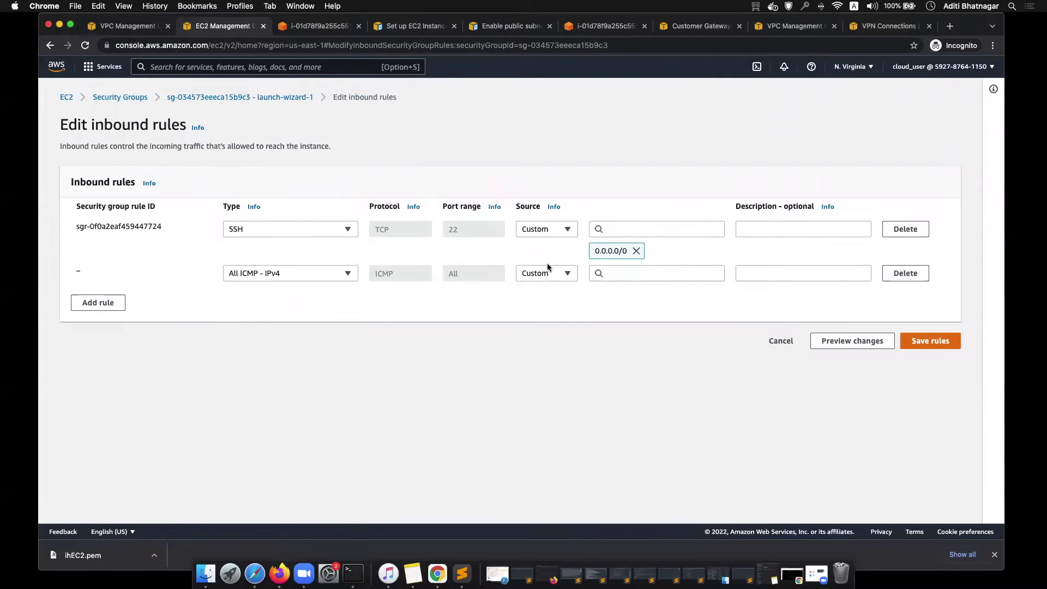
click(545, 273)
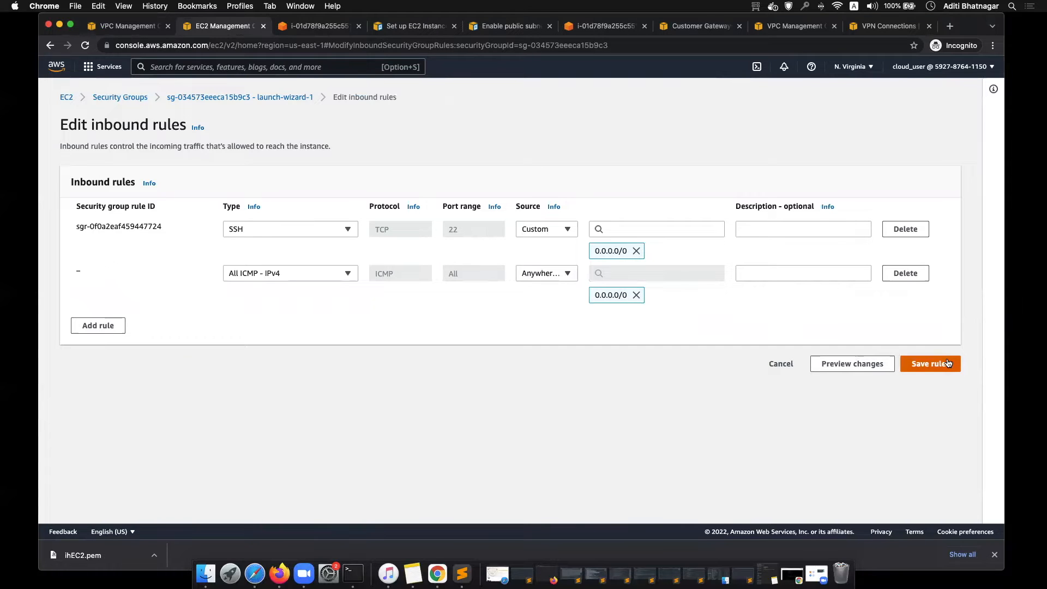
click(929, 364)
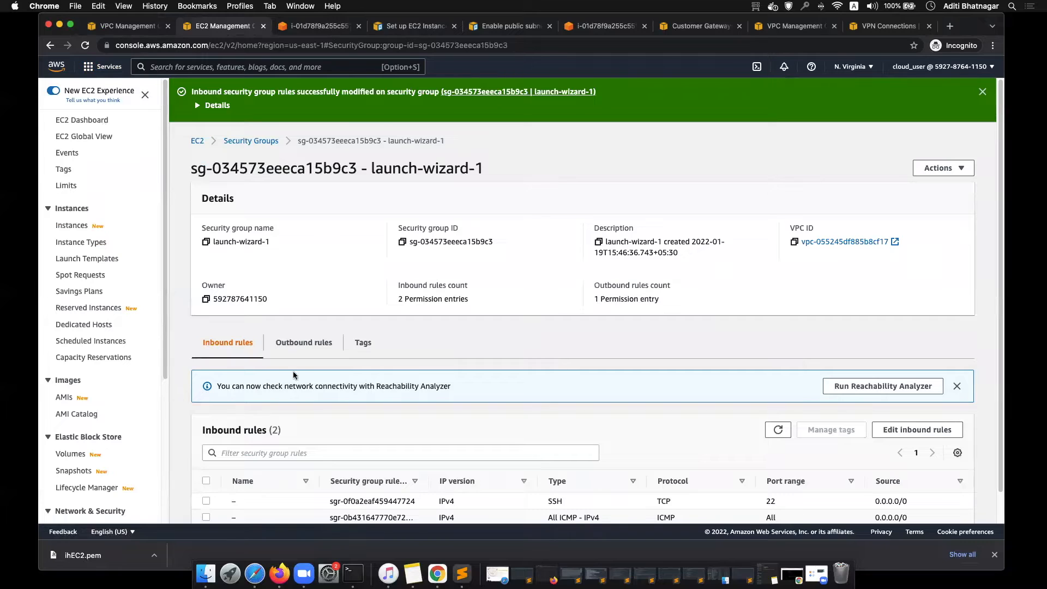
mouse_move(133, 519)
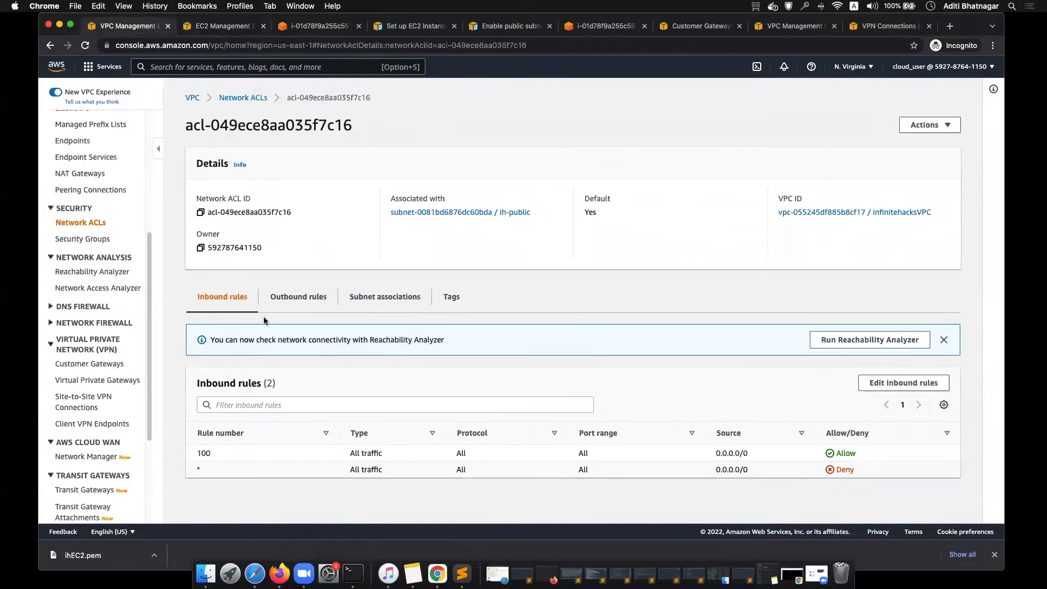
mouse_move(515, 209)
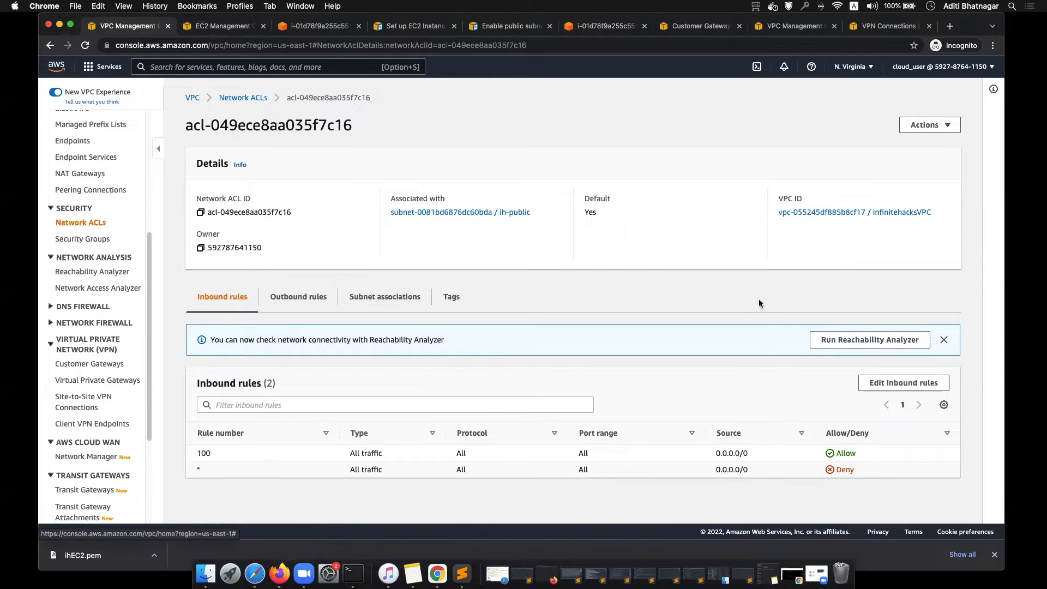
- Begin editing the network ACL's inbound rules with a new empty rule row
click(902, 383)
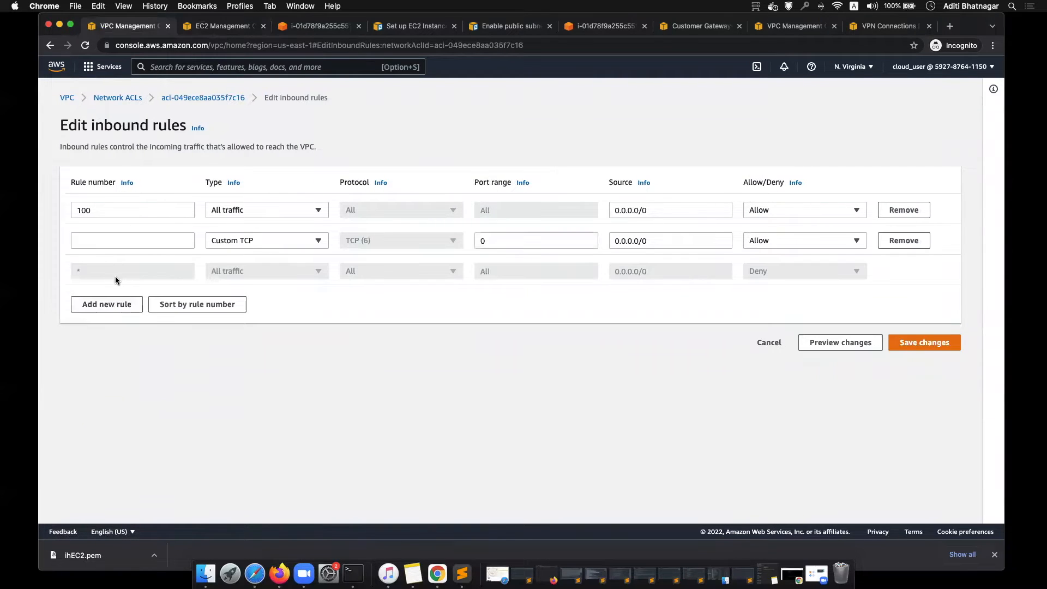
- Set new ACL rule number 99 to All ICMP - IPv4 with Deny, leaving it unsaved
click(132, 240)
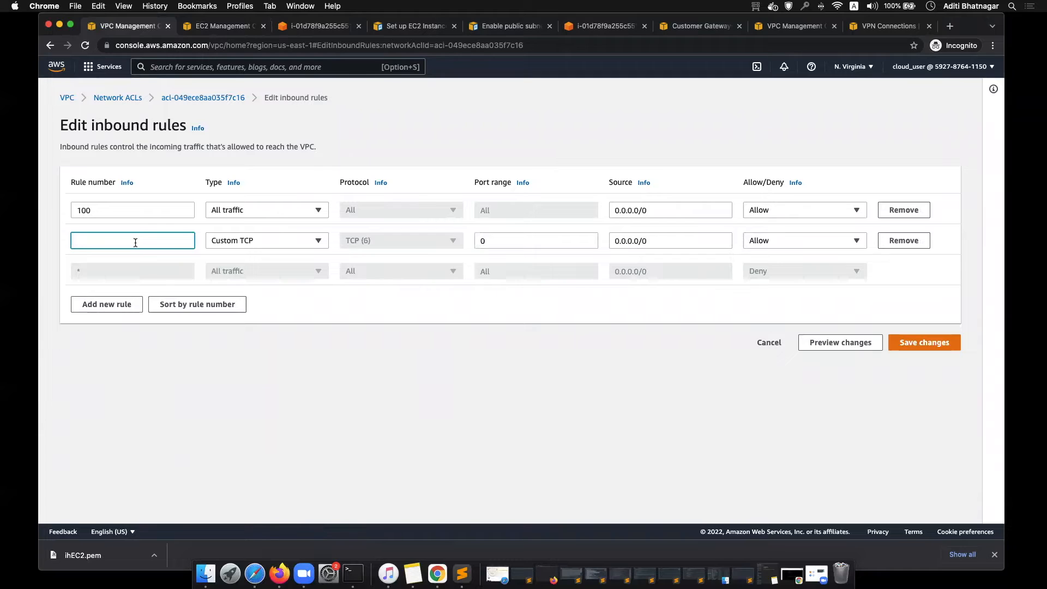
text(99)
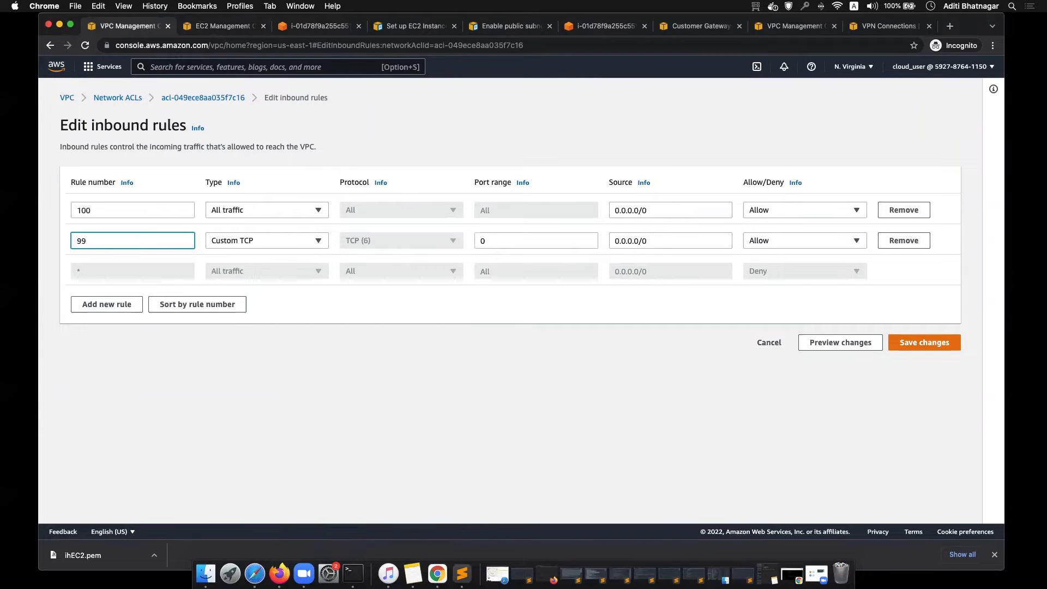
click(132, 210)
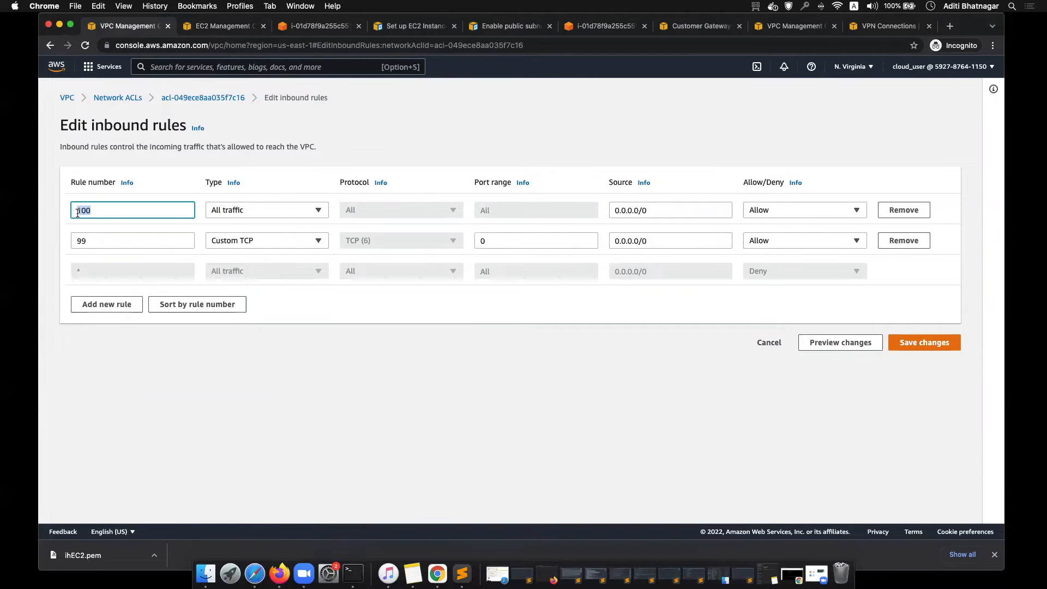
mouse_move(121, 325)
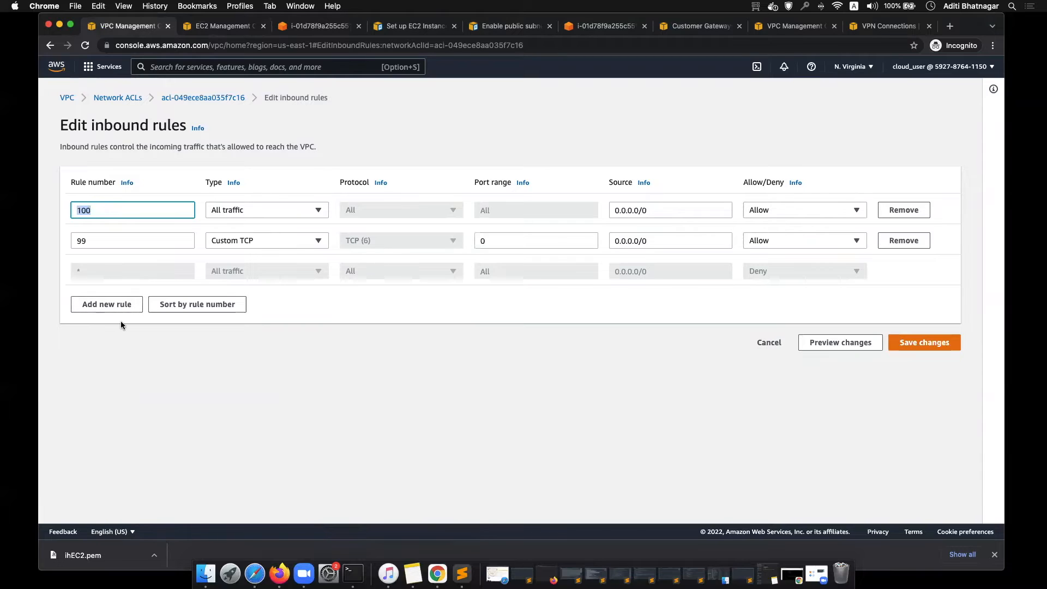
mouse_move(212, 378)
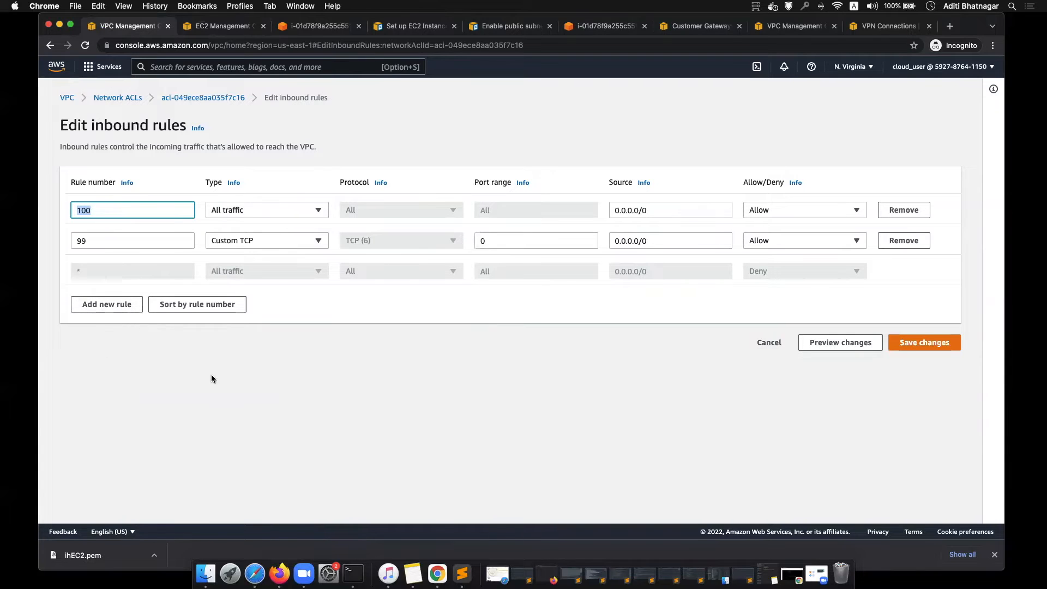
click(266, 240)
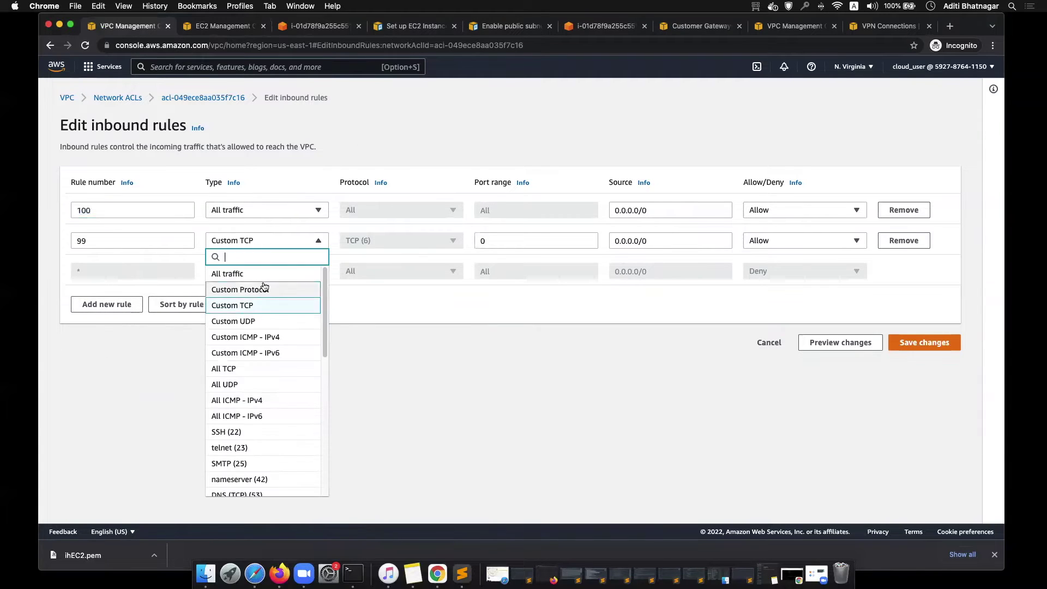
mouse_move(265, 352)
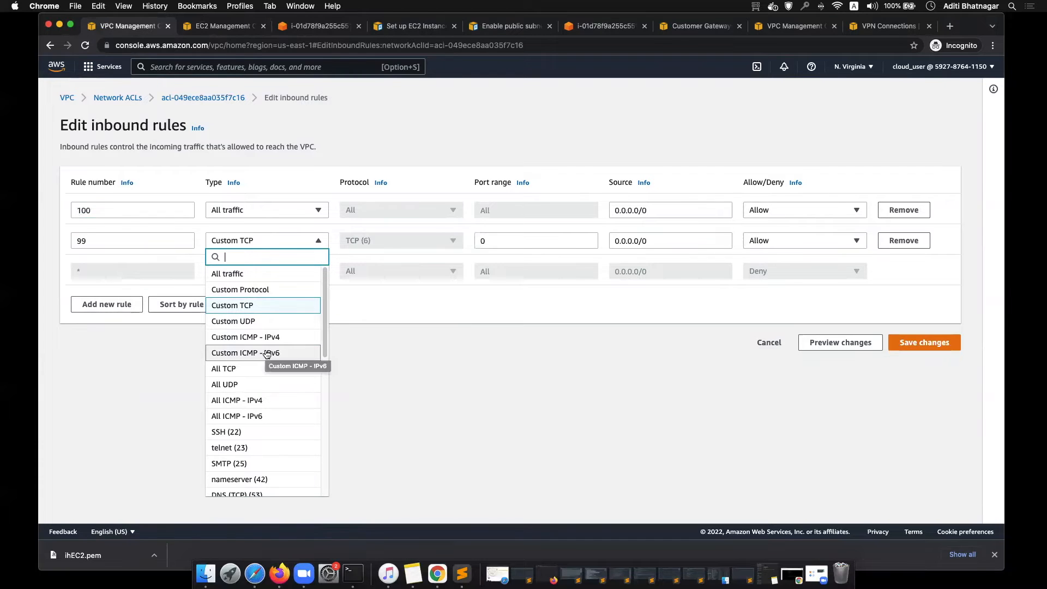
mouse_move(254, 299)
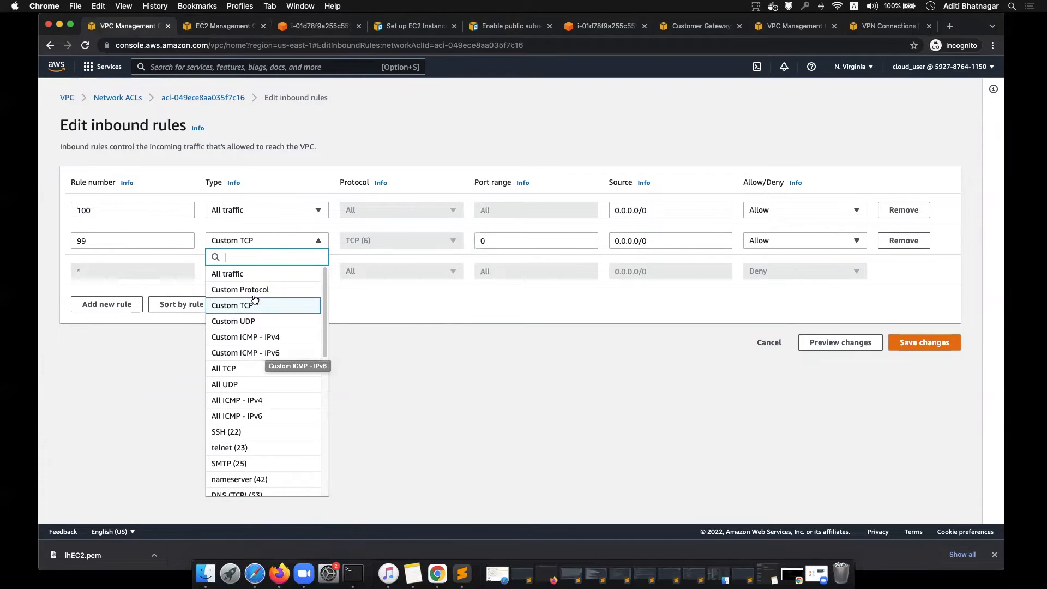
mouse_move(251, 297)
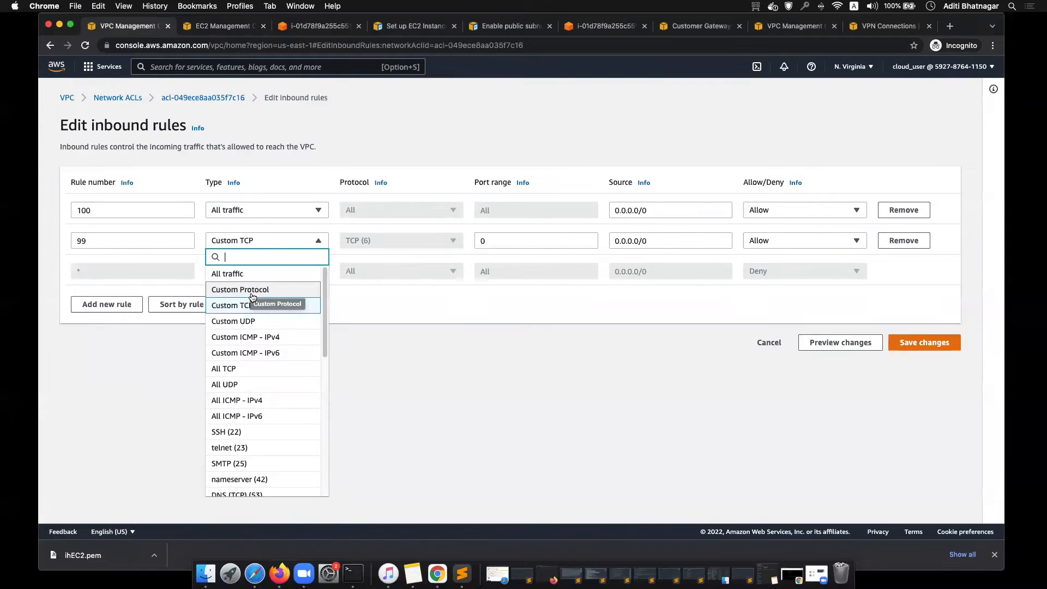
mouse_move(252, 299)
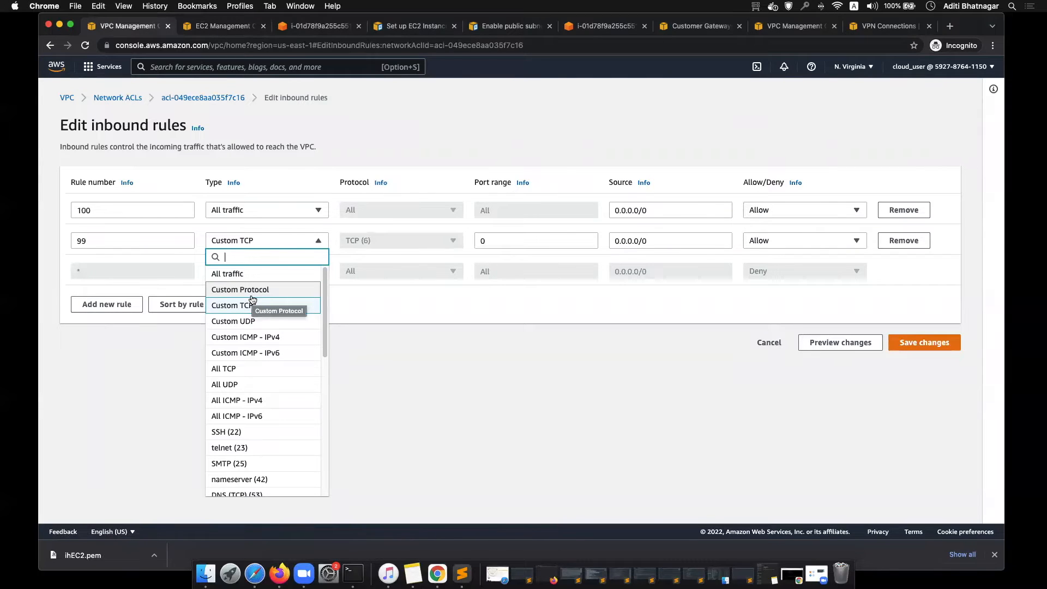
mouse_move(240, 305)
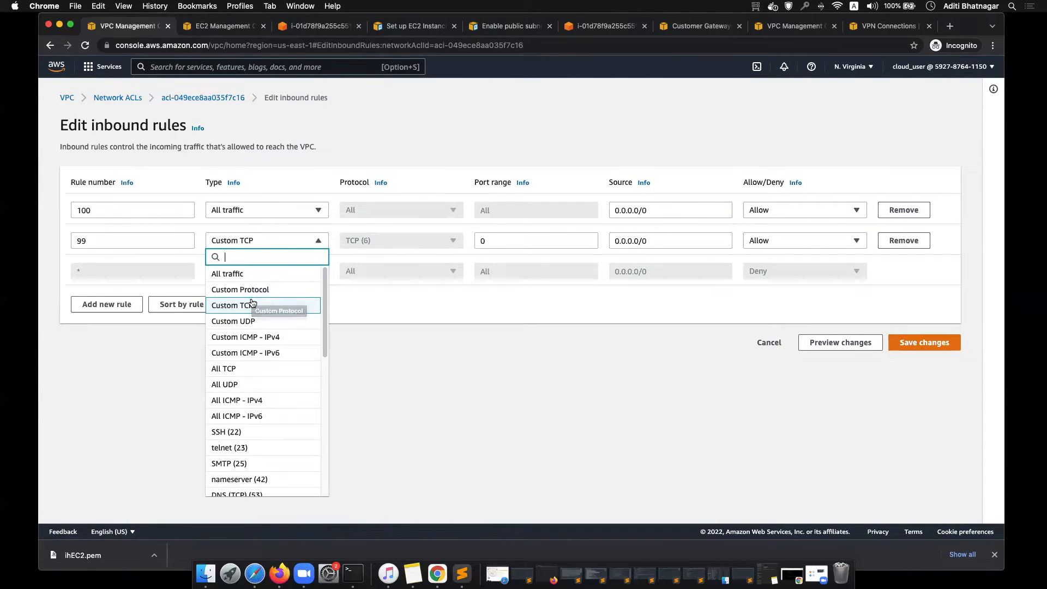
mouse_move(249, 415)
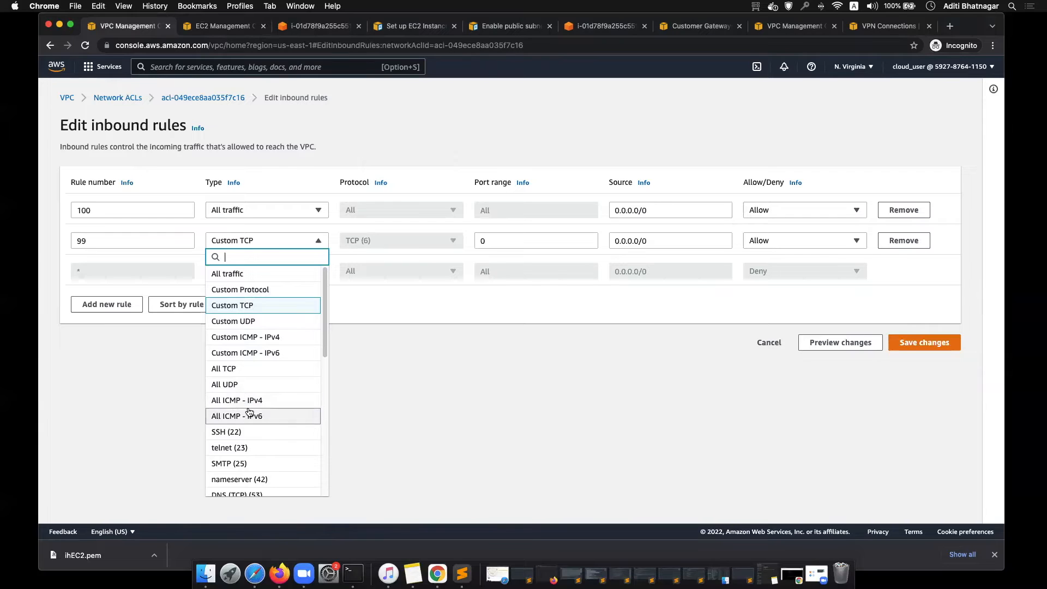
click(236, 400)
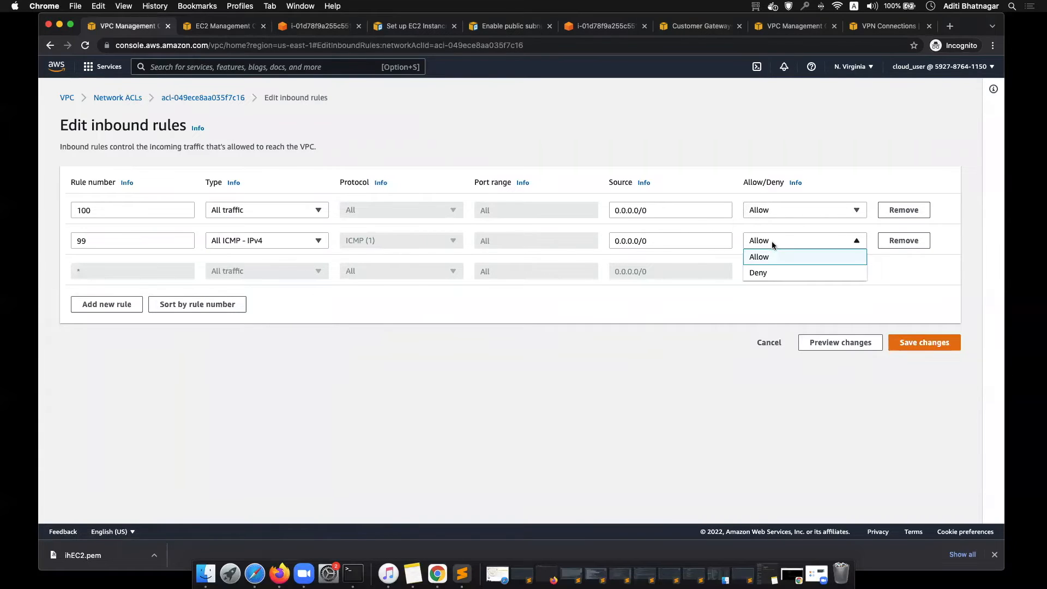
click(758, 273)
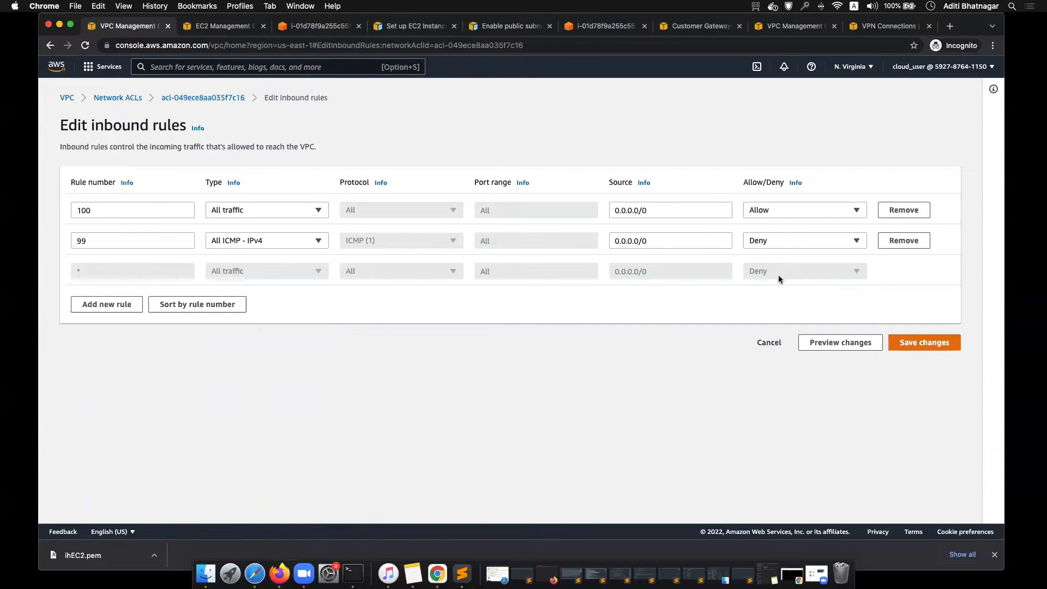
click(351, 572)
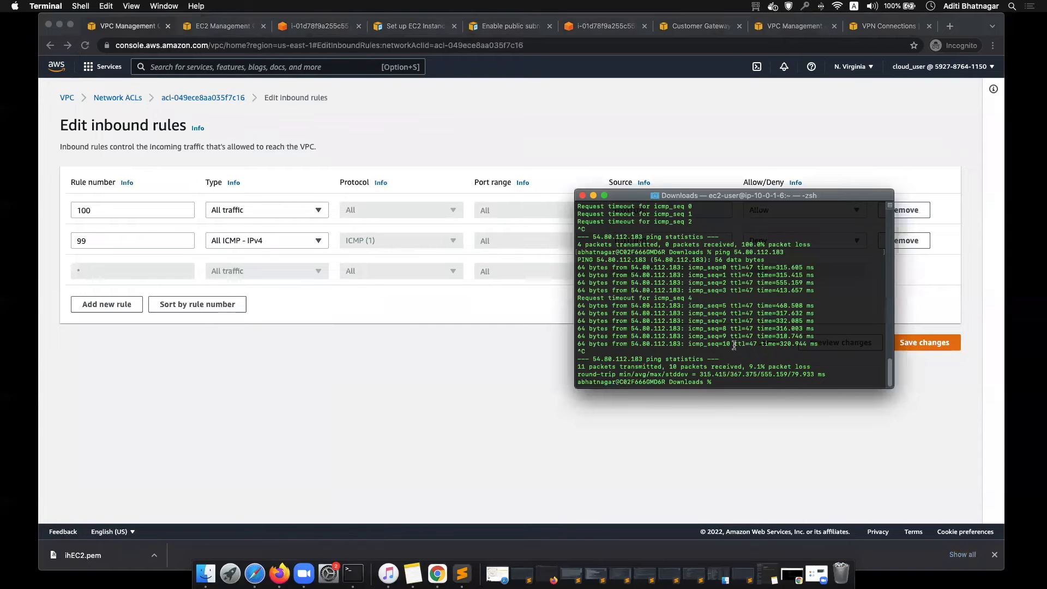
- Run ping 54.80.112.183 in Terminal against the instance
text(ping 54.80.112.183)
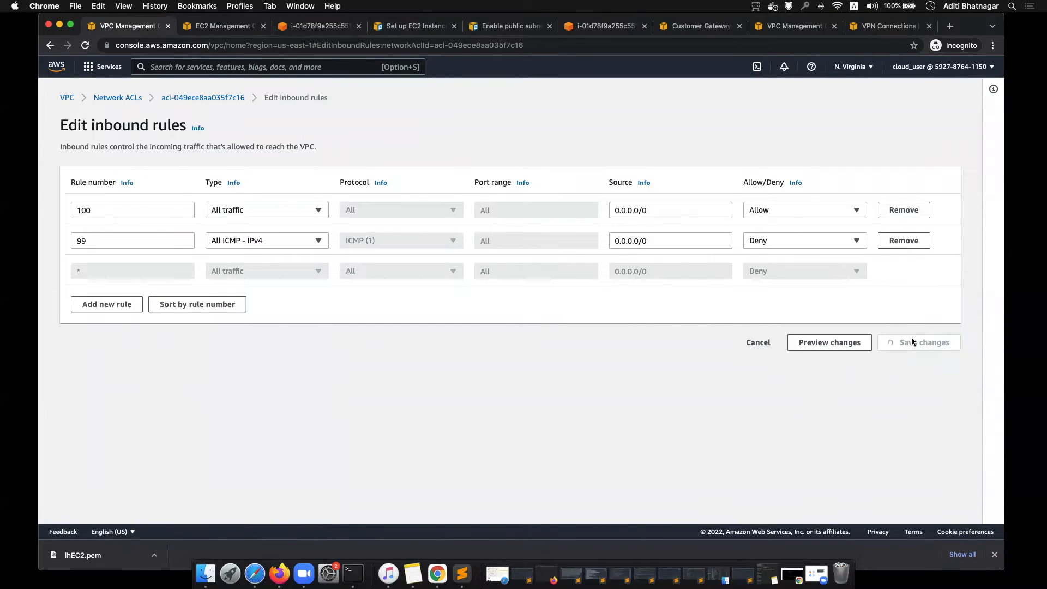
- Save the network ACL so rule 99 denies ICMP IPv4 ahead of allow-all rule 100
click(925, 342)
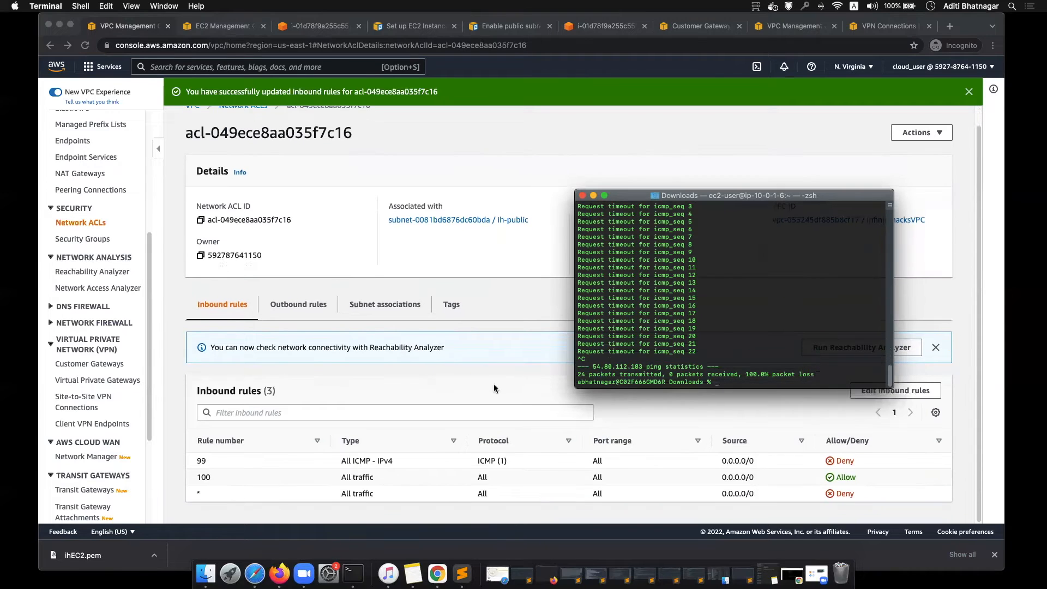
mouse_move(328, 457)
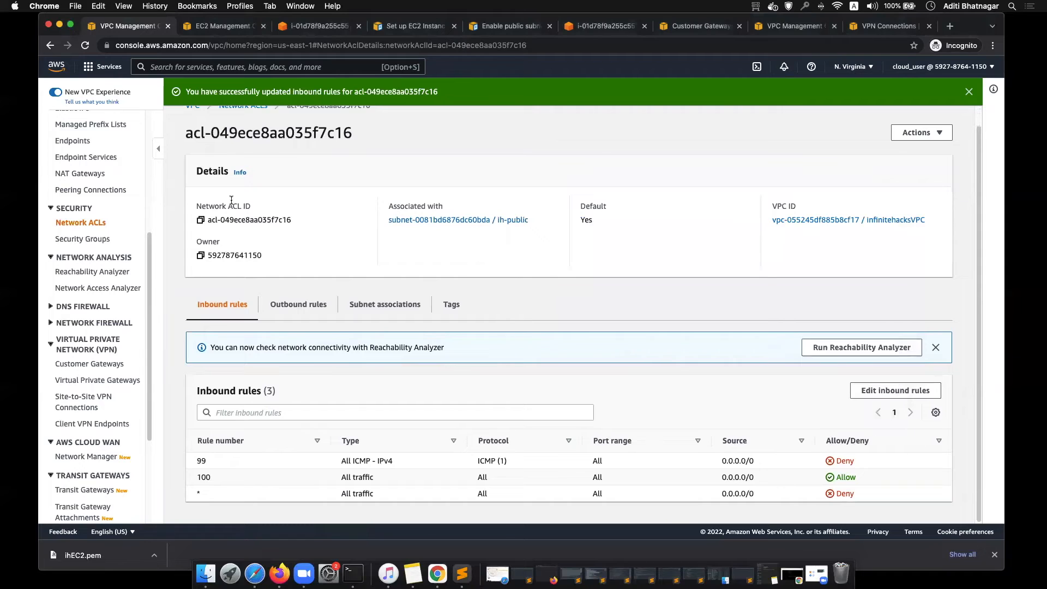
- Return to the launch-wizard-1 security group and begin editing its inbound rules
click(314, 25)
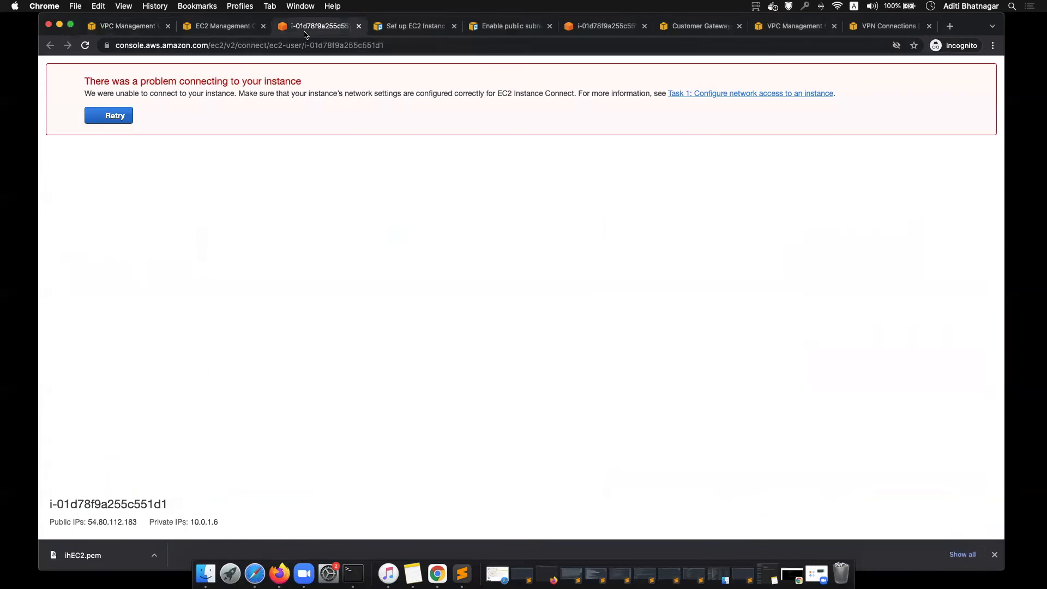
click(223, 26)
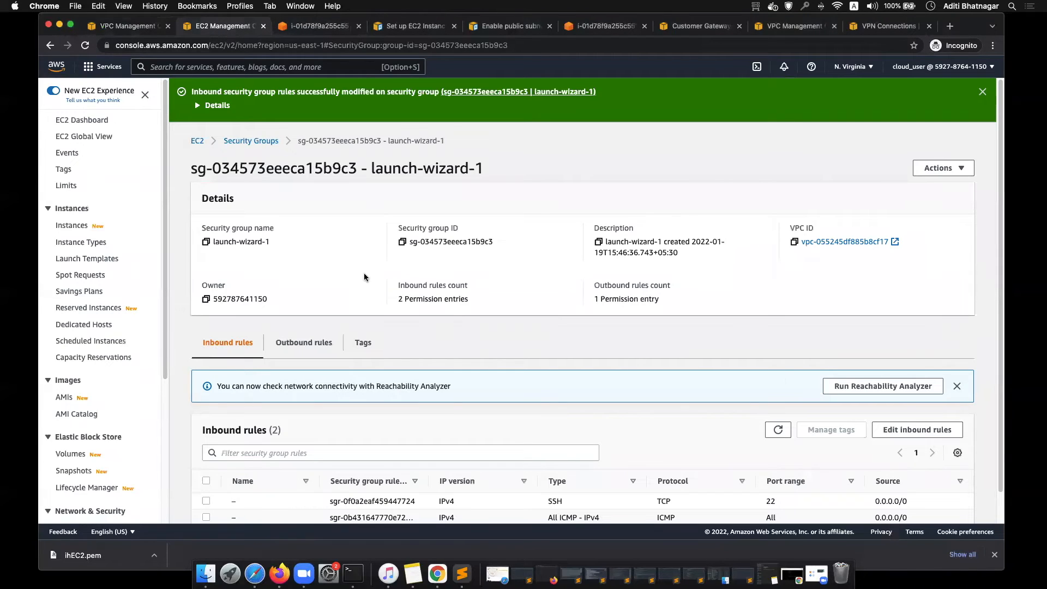
click(983, 92)
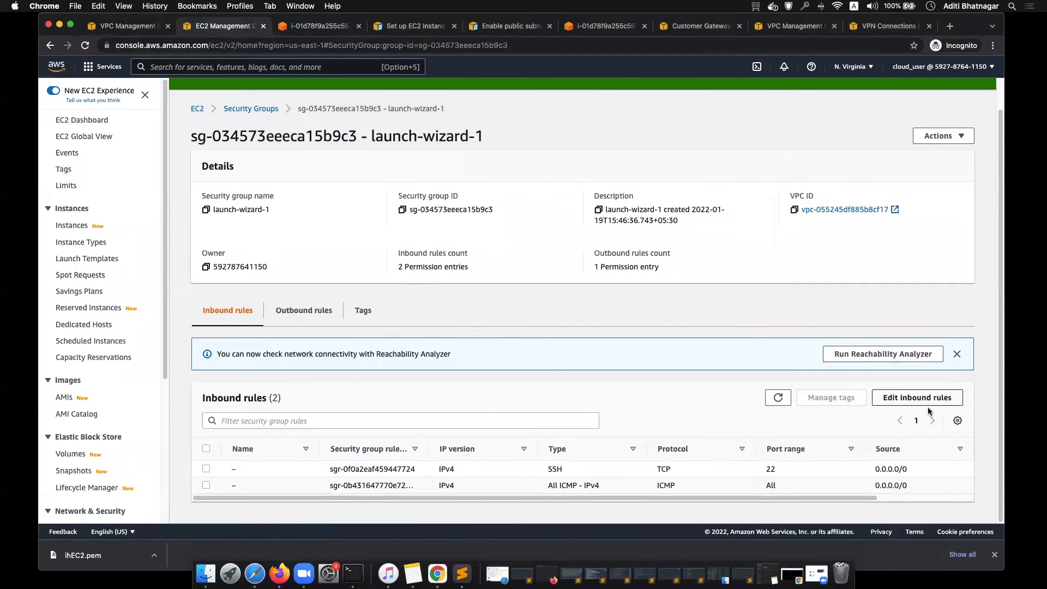
click(917, 397)
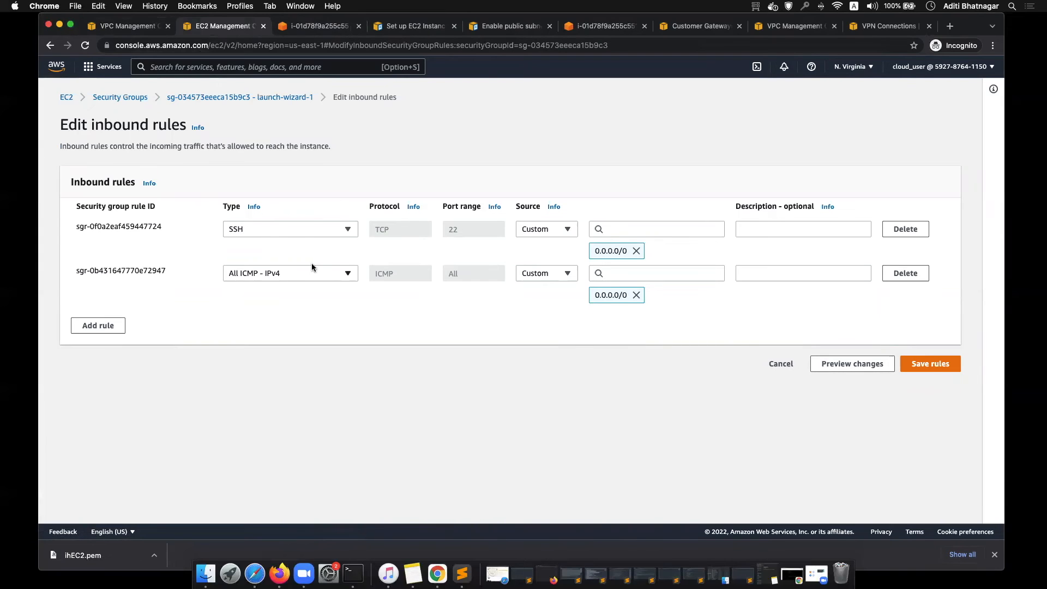
mouse_move(751, 339)
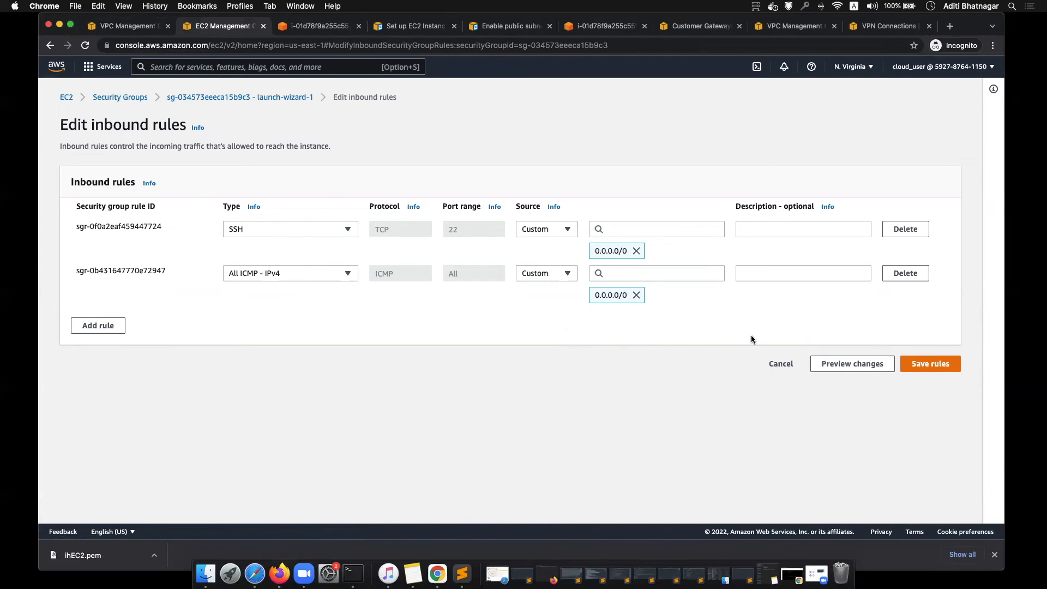
- Add a third, unsaved Custom TCP inbound rule row to the security group
click(97, 325)
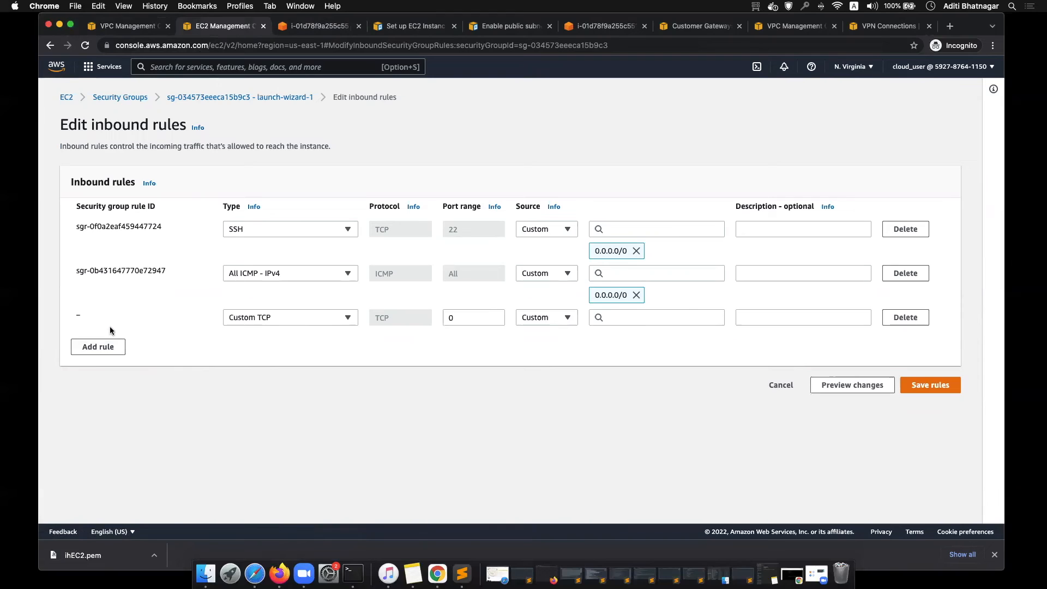
mouse_move(733, 327)
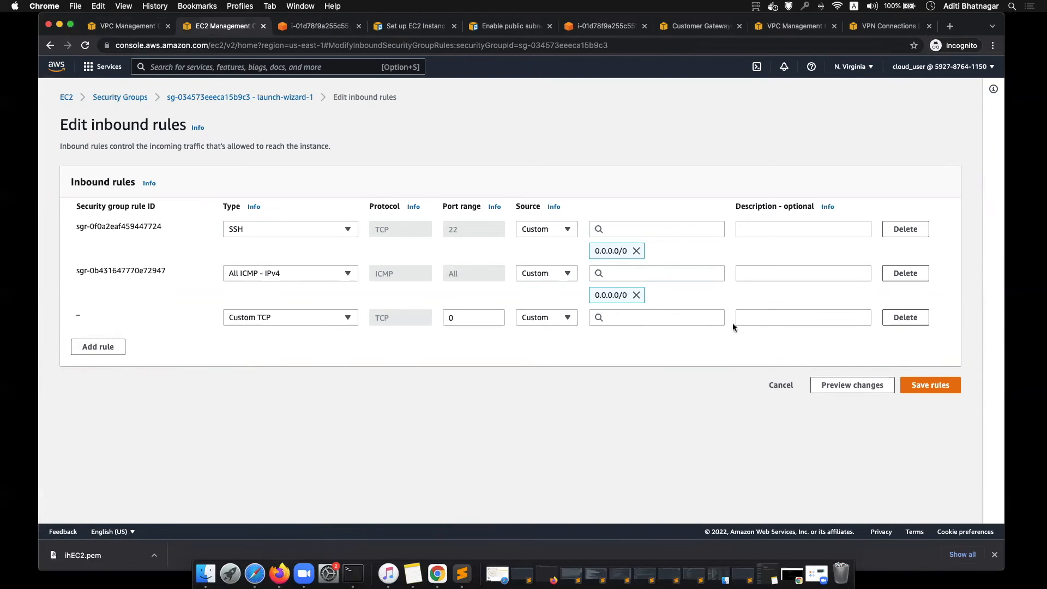
mouse_move(230, 426)
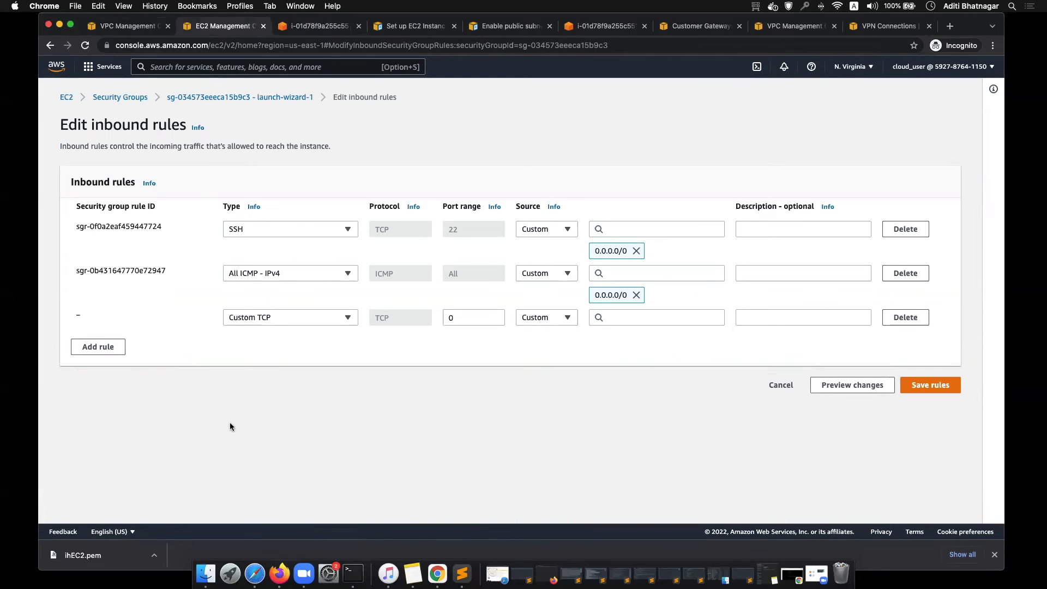
mouse_move(209, 137)
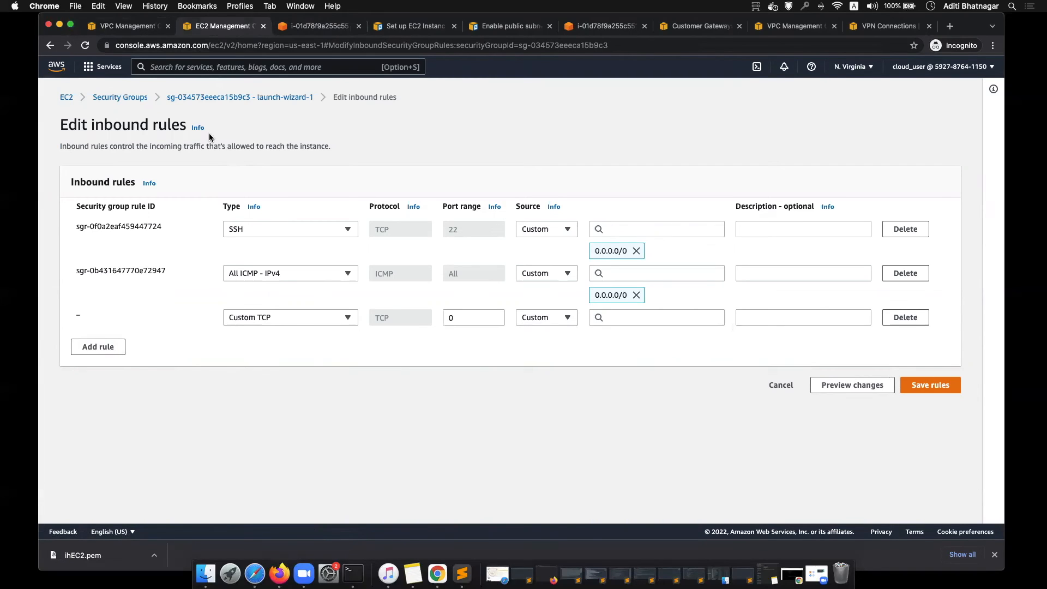